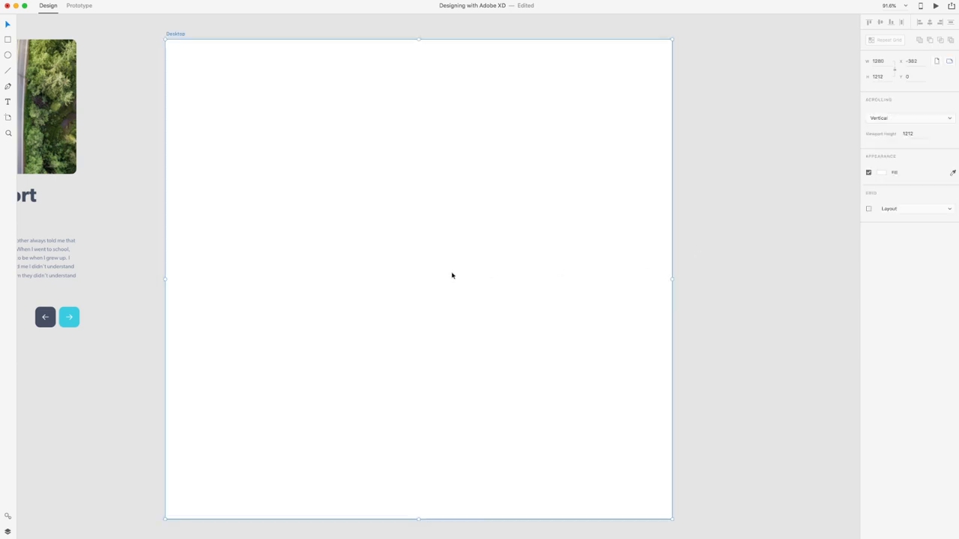
Fill the Desktop artboard with the light gradient swatch and adjust its bottom gradient stop
{"action": "left_click", "coordinate": [8, 518]}
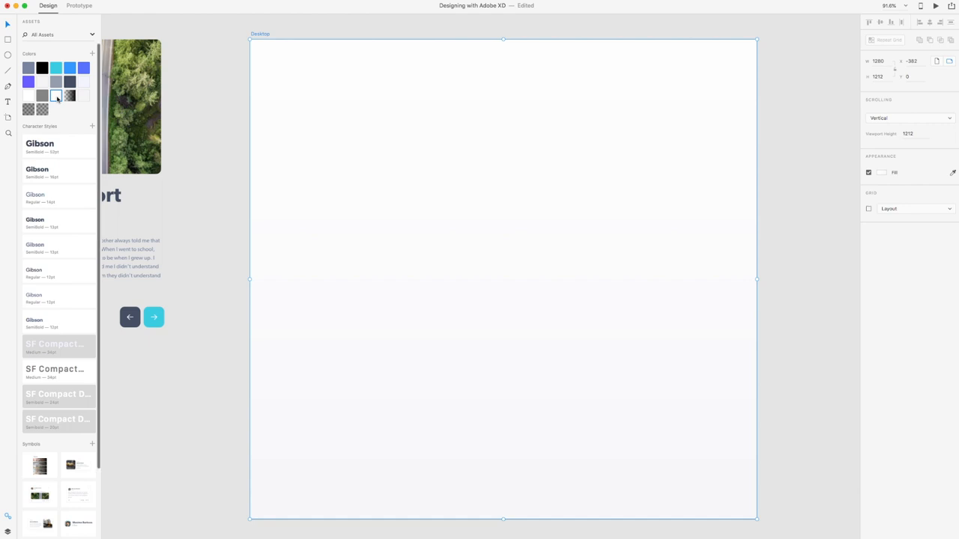
{"action": "right_click", "coordinate": [56, 96]}
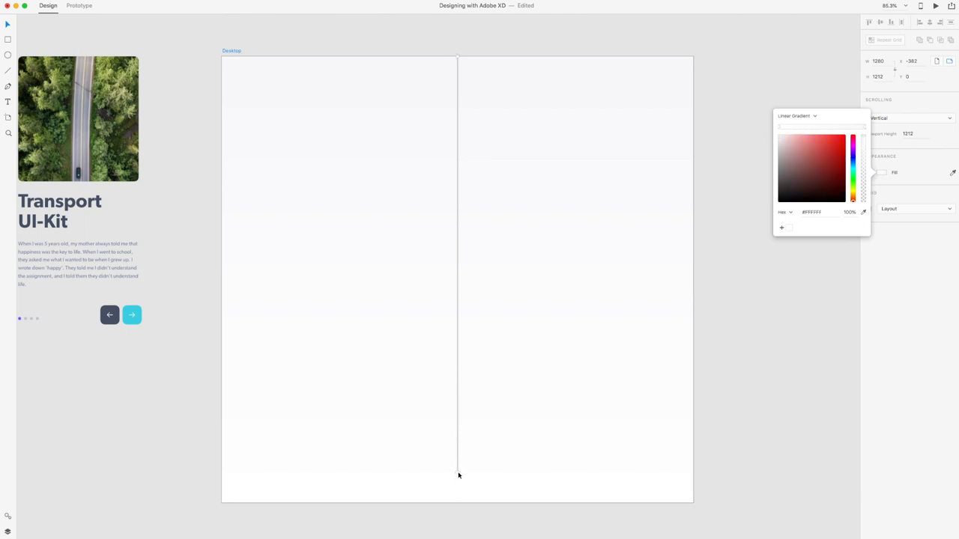
{"action": "left_click", "coordinate": [741, 277]}
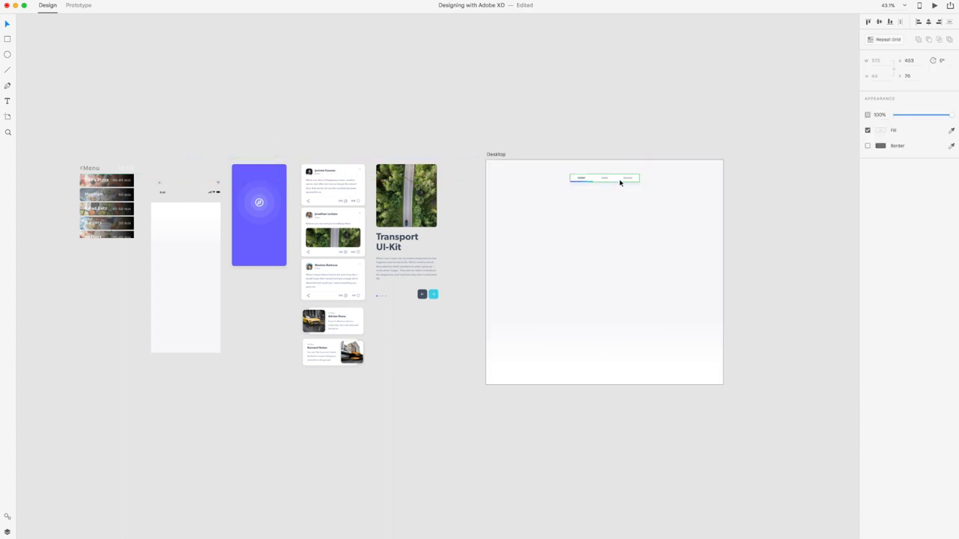
Stretch the TODAY/WEEK/MONTH tab bar to the artboard's left and right edges
{"action": "scroll", "scroll_direction": "down", "scroll_amount": 3}
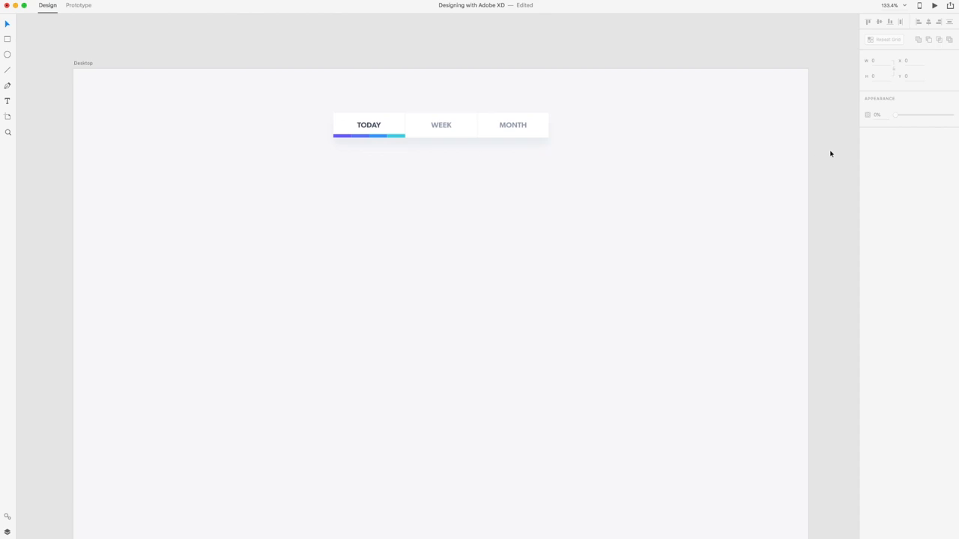
{"action": "left_click", "coordinate": [440, 126]}
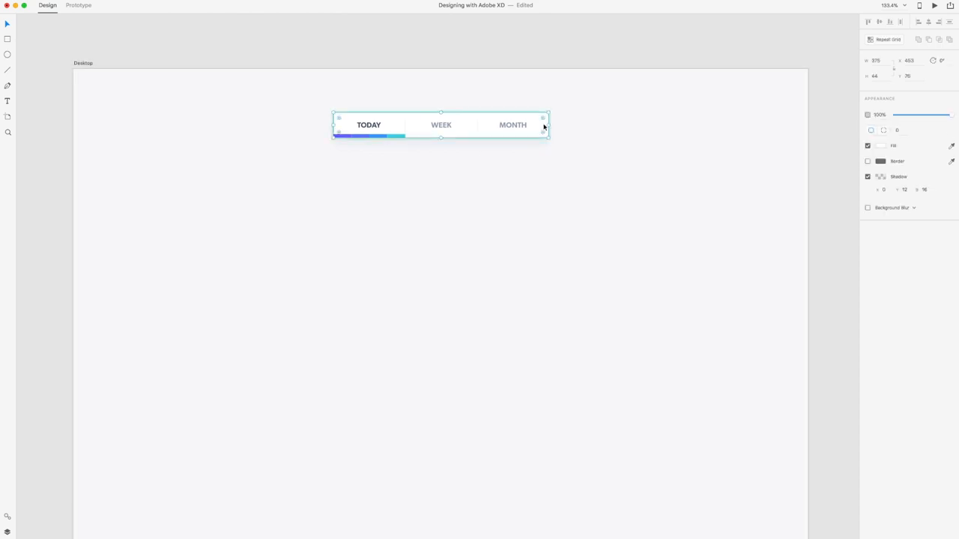
{"action": "left_click_drag", "start_coordinate": [547, 125], "coordinate": [768, 125]}
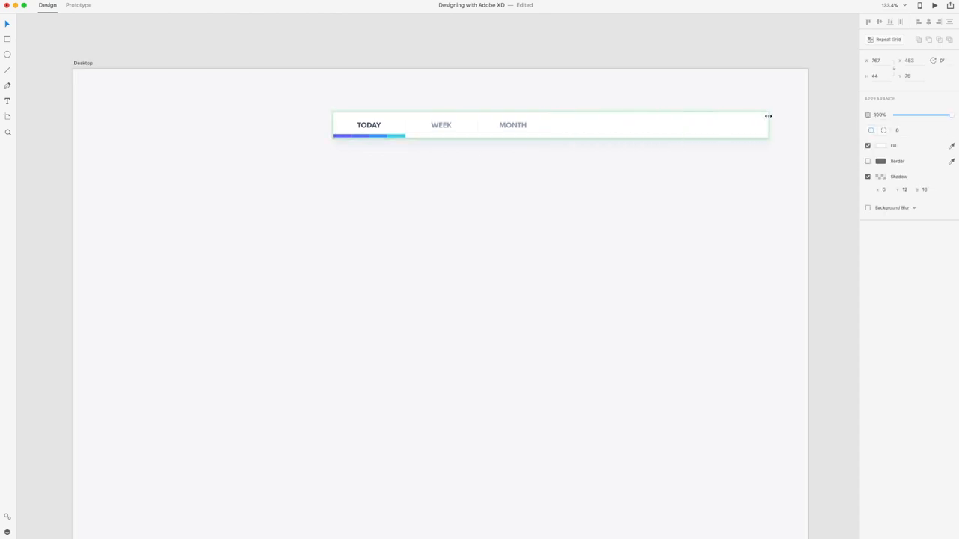
{"action": "left_click_drag", "start_coordinate": [767, 116], "coordinate": [805, 124]}
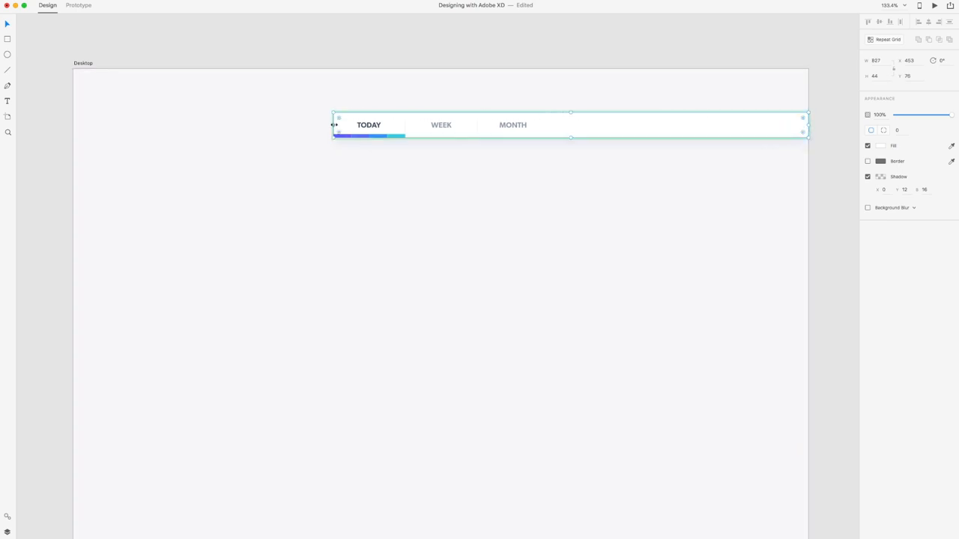
{"action": "left_click_drag", "start_coordinate": [333, 125], "coordinate": [73, 125]}
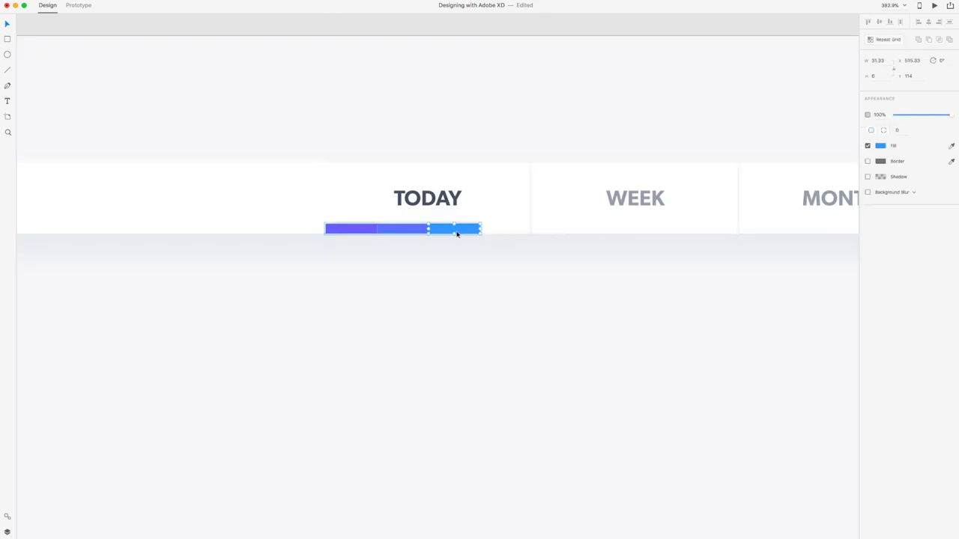
Remove the blue underline pieces and widen the indigo bar across the TODAY tab
{"action": "left_click_drag", "start_coordinate": [480, 229], "coordinate": [375, 228]}
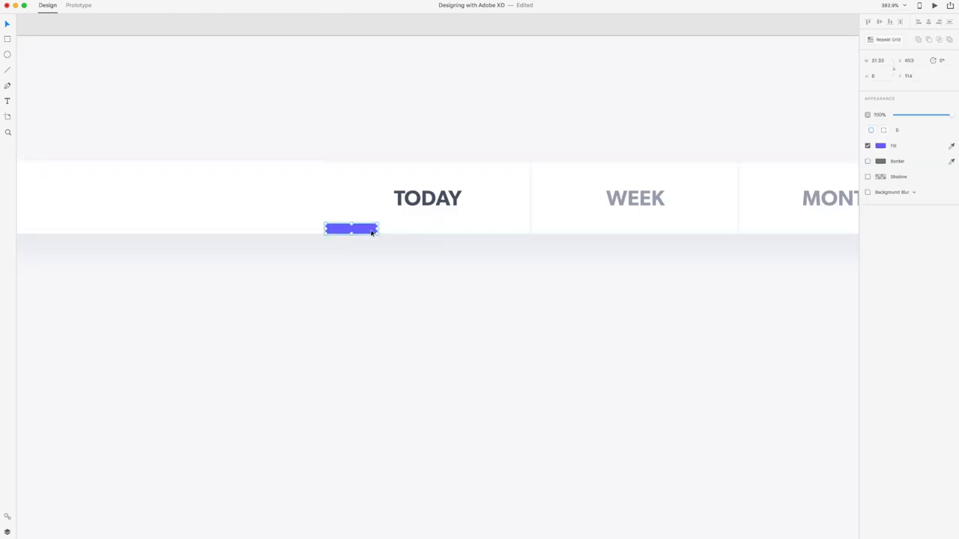
{"action": "left_click_drag", "start_coordinate": [378, 228], "coordinate": [531, 229]}
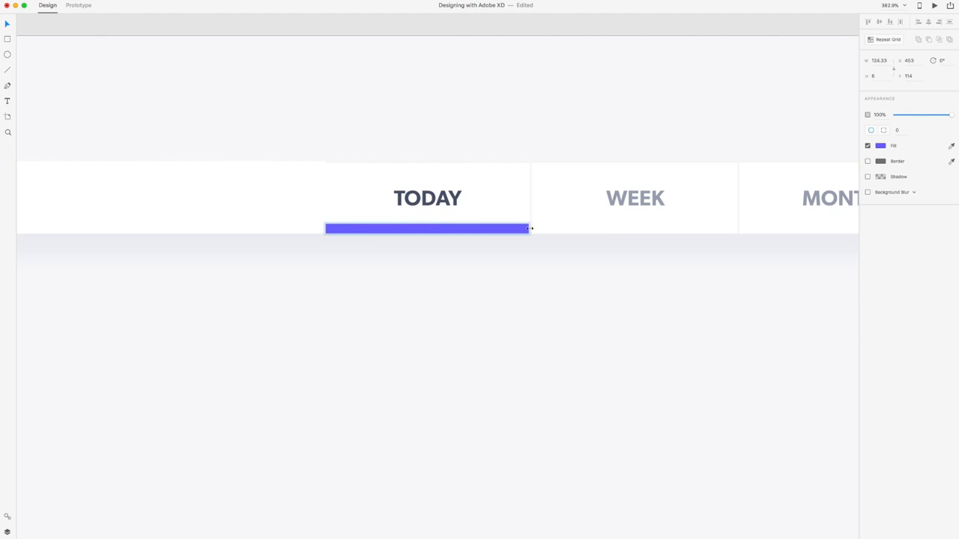
{"action": "left_click", "coordinate": [427, 230]}
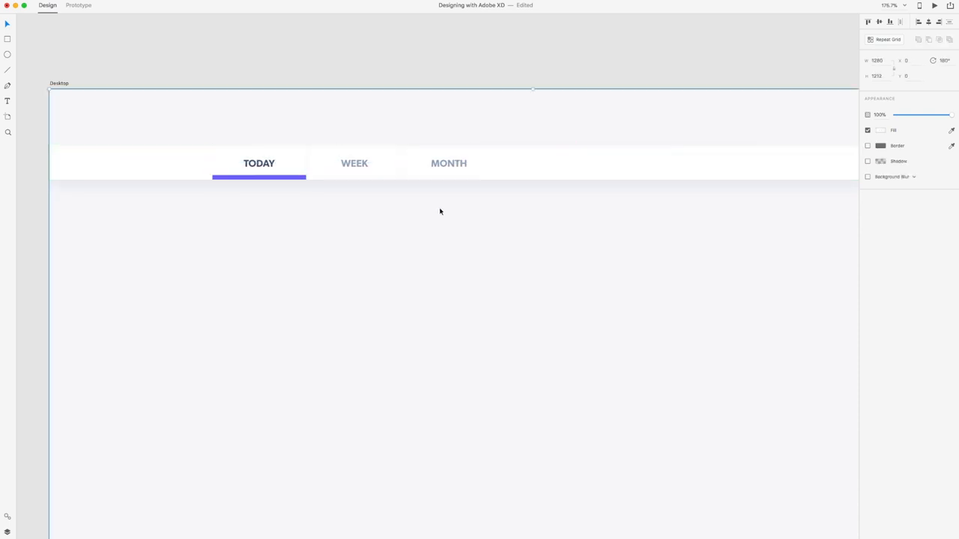
{"action": "left_click", "coordinate": [431, 62]}
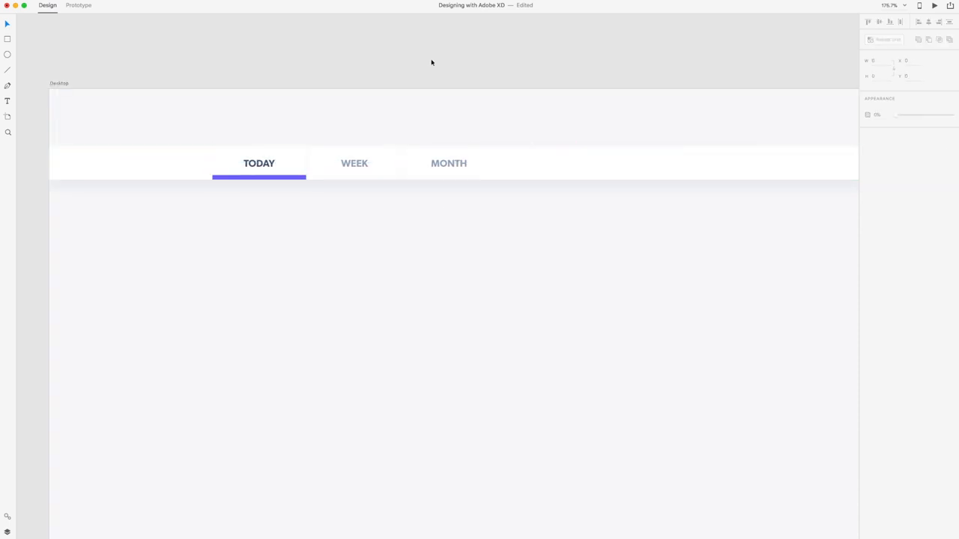
{"action": "left_click", "coordinate": [258, 163]}
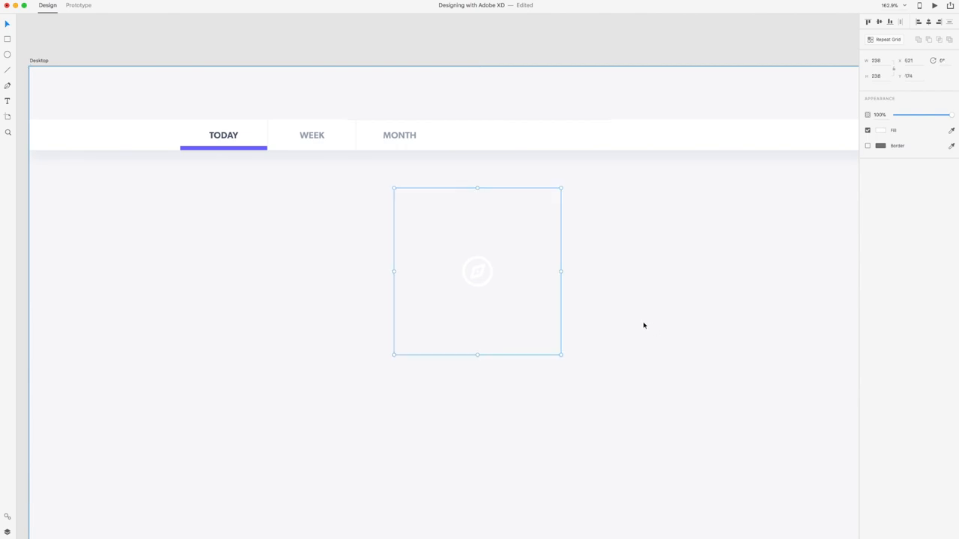
{"action": "mouse_move", "coordinate": [478, 291]}
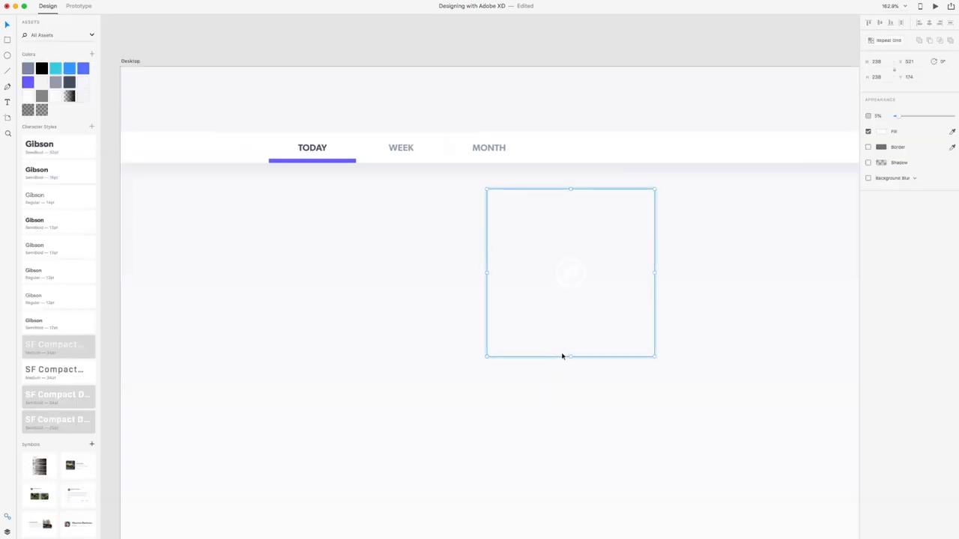
Centre the circular compass logo horizontally and move it up onto the navigation bar
{"action": "left_click", "coordinate": [28, 82]}
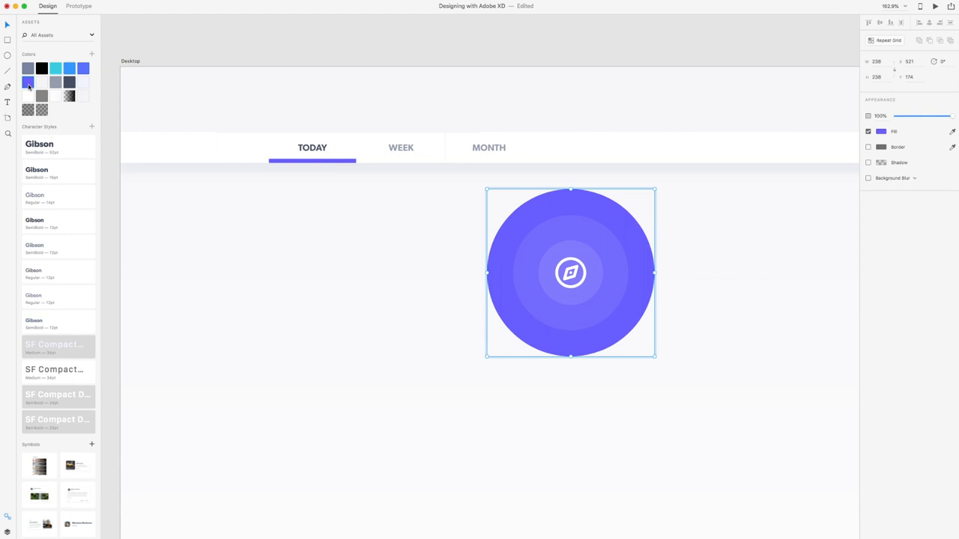
{"action": "mouse_move", "coordinate": [144, 247]}
{"action": "type", "text": "90"}
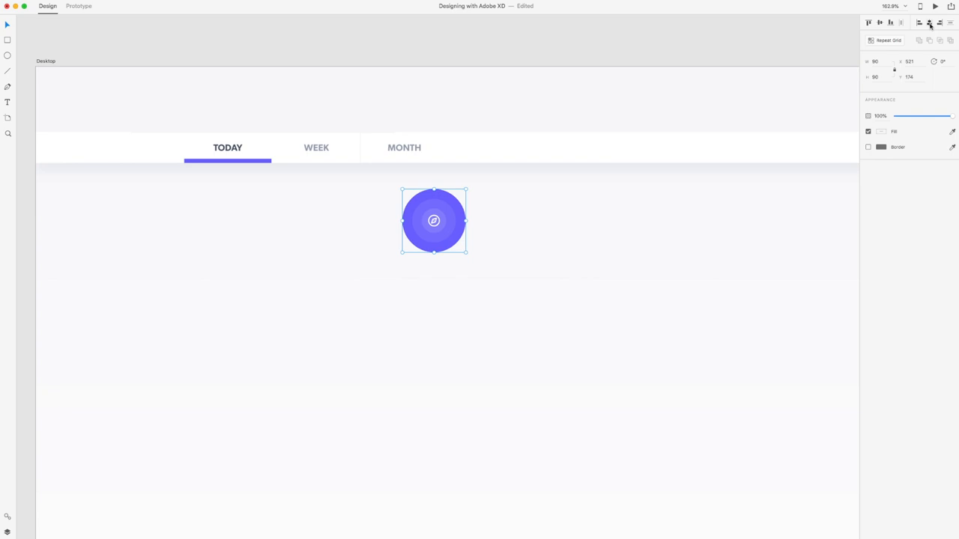
{"action": "left_click_drag", "start_coordinate": [434, 220], "coordinate": [486, 220]}
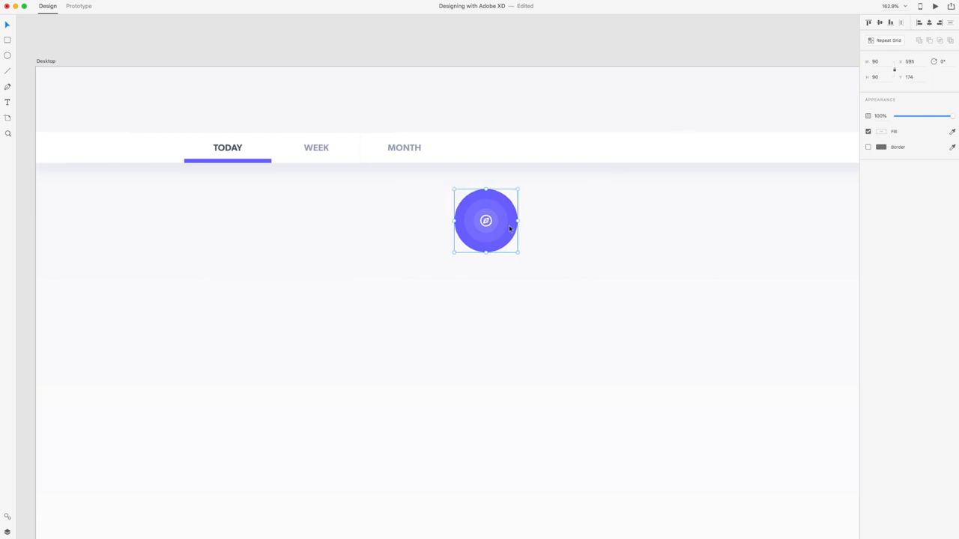
{"action": "left_click_drag", "start_coordinate": [486, 220], "coordinate": [485, 148]}
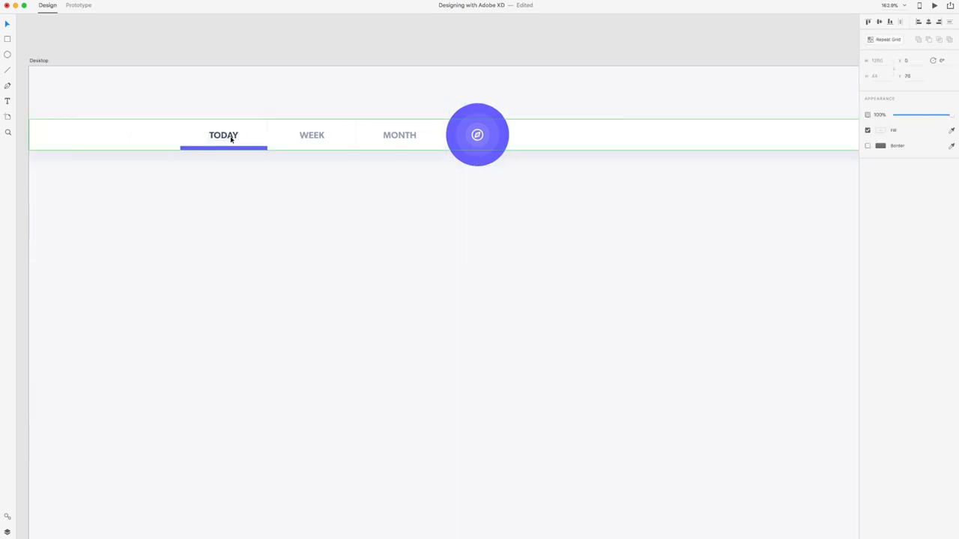
Select the TODAY, WEEK and MONTH labels, then check the TECH link's spacing
{"action": "left_click", "coordinate": [223, 135]}
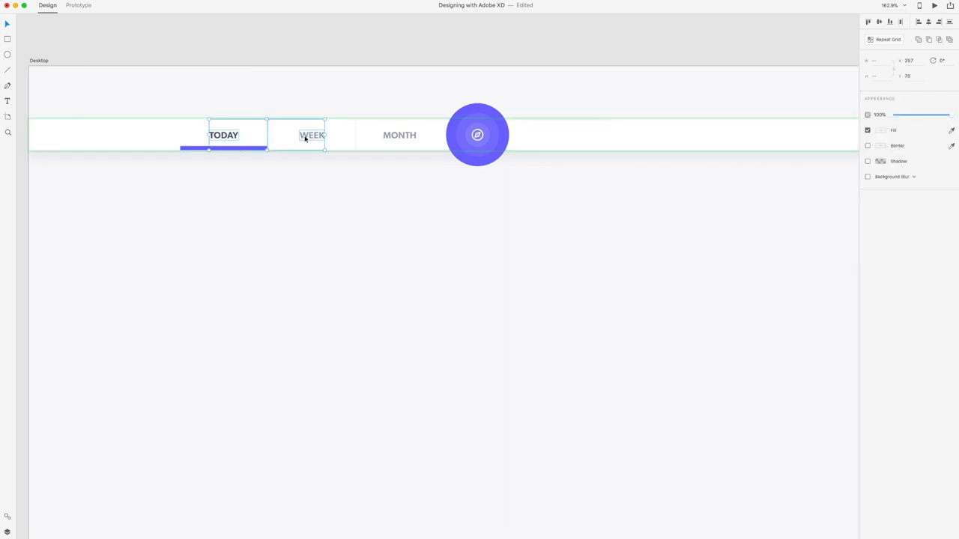
{"action": "left_click", "coordinate": [311, 135]}
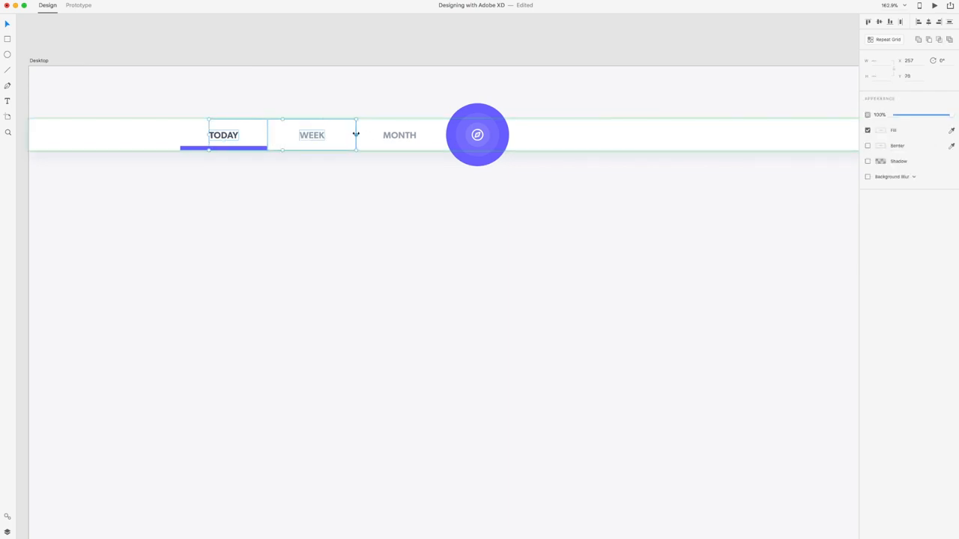
{"action": "left_click", "coordinate": [399, 135]}
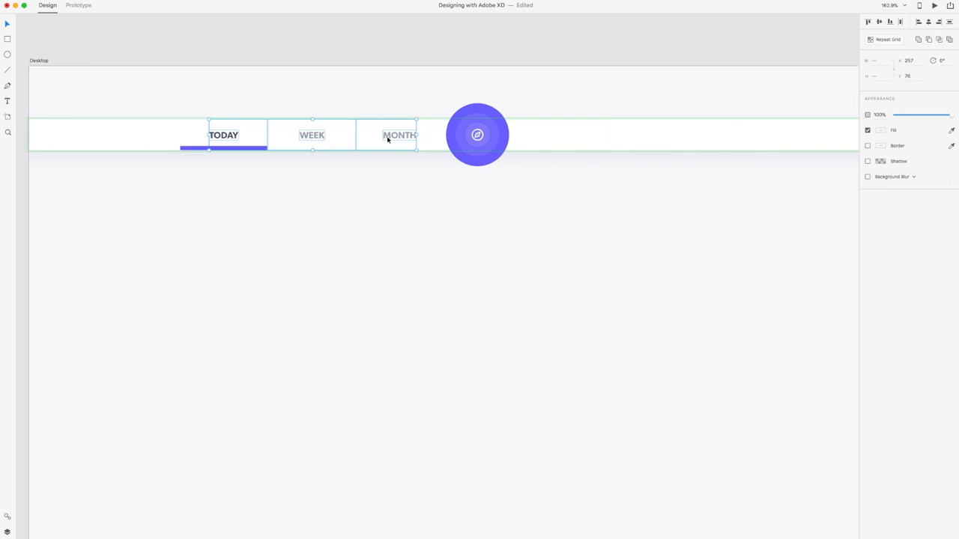
{"action": "mouse_move", "coordinate": [314, 137]}
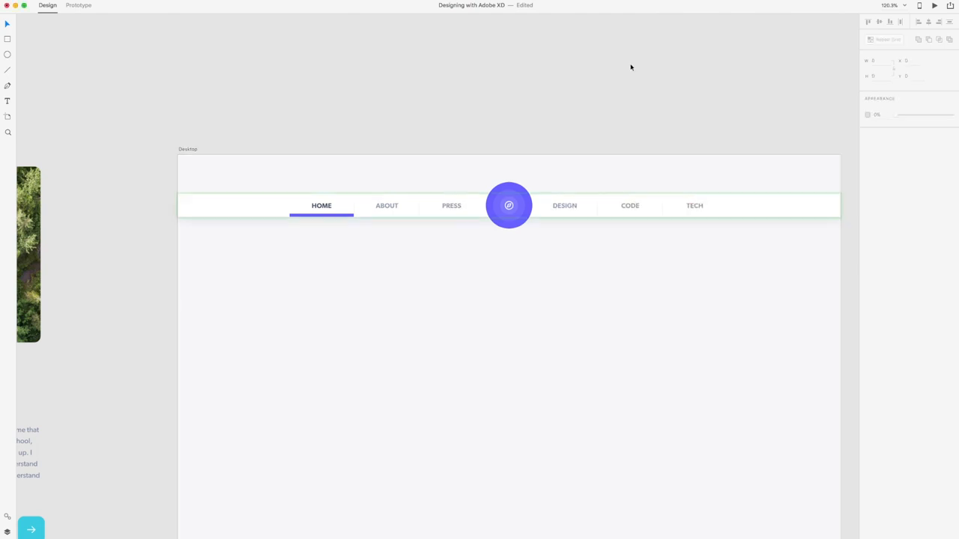
{"action": "left_click", "coordinate": [693, 206]}
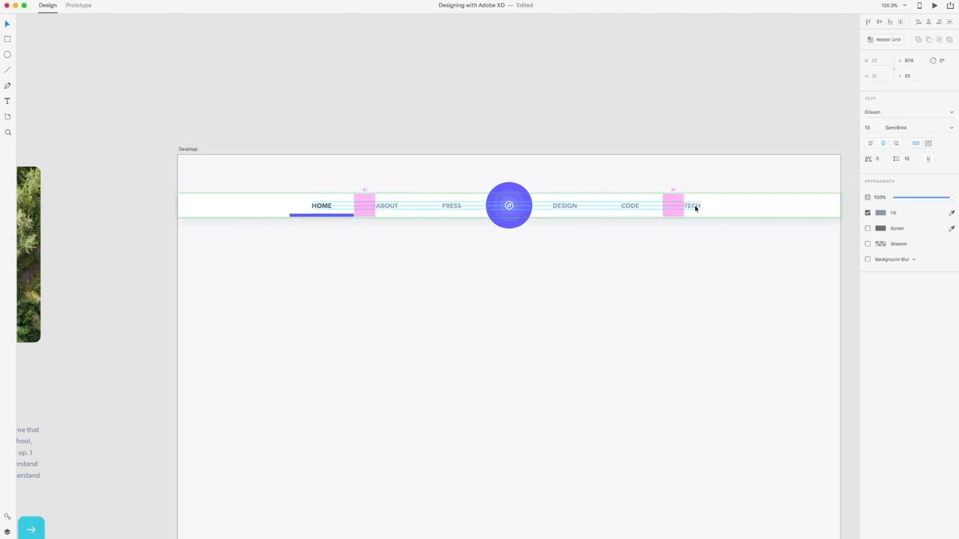